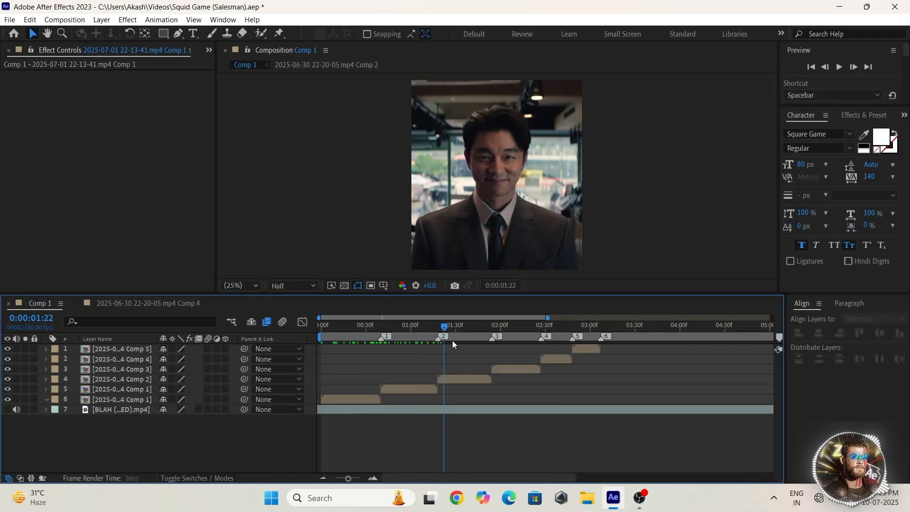
- Select the second precomp clip at its first frame to bring up the effect search
left_click(564, 325)
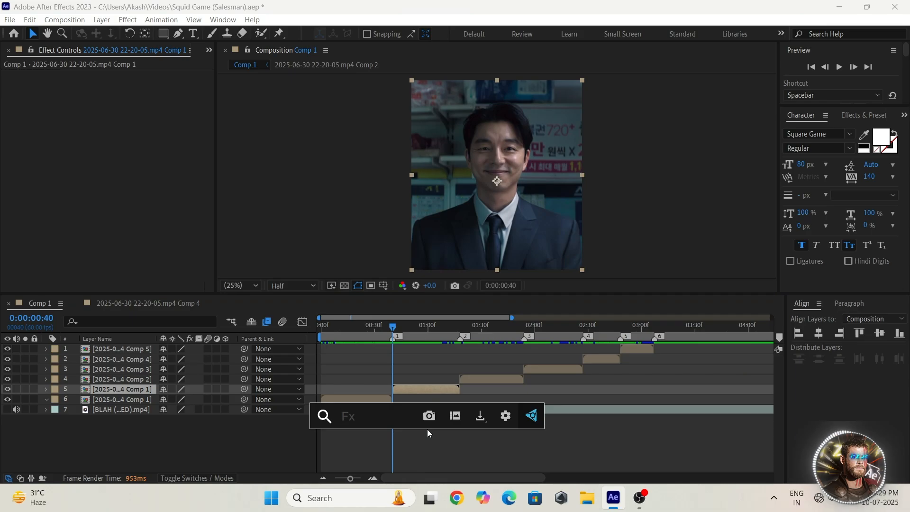
- Apply Twixtor Pro at 60 fps input, Contrast/Edge Enhance prep, Motion Weighted Blend
type("twi")
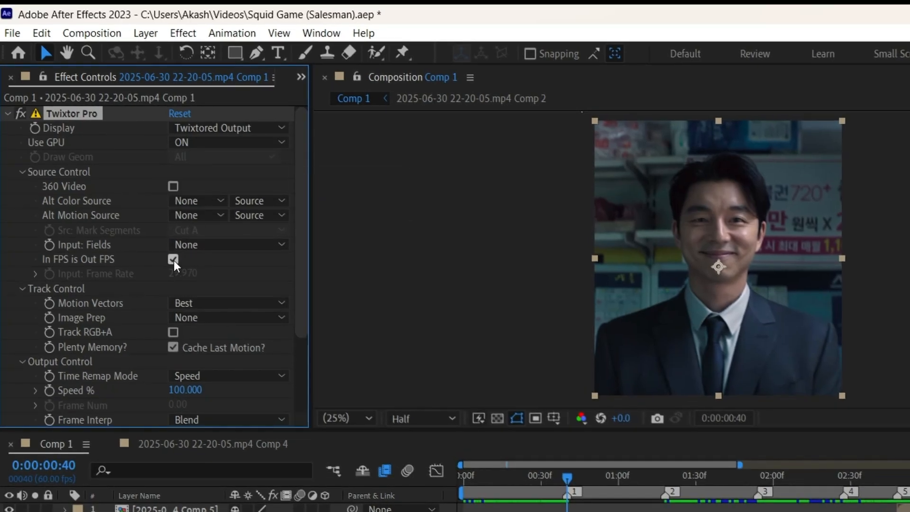
left_click(173, 258)
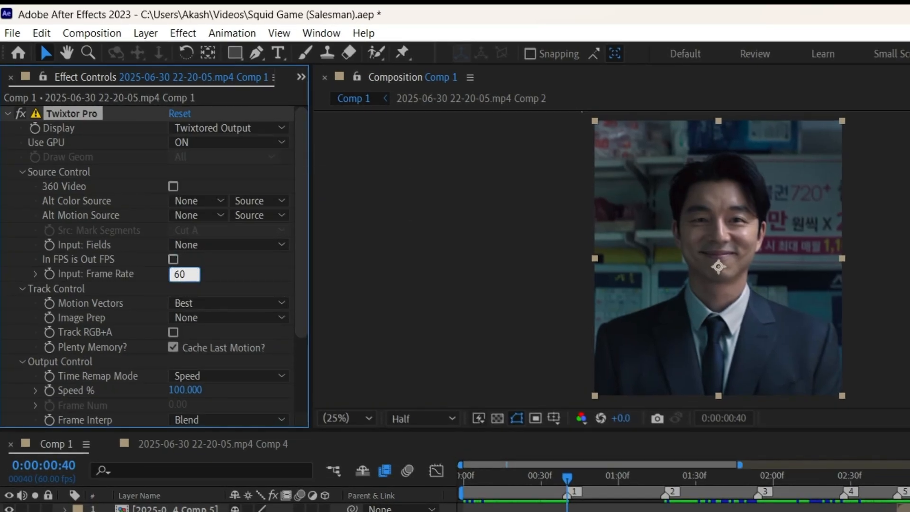
left_click(226, 318)
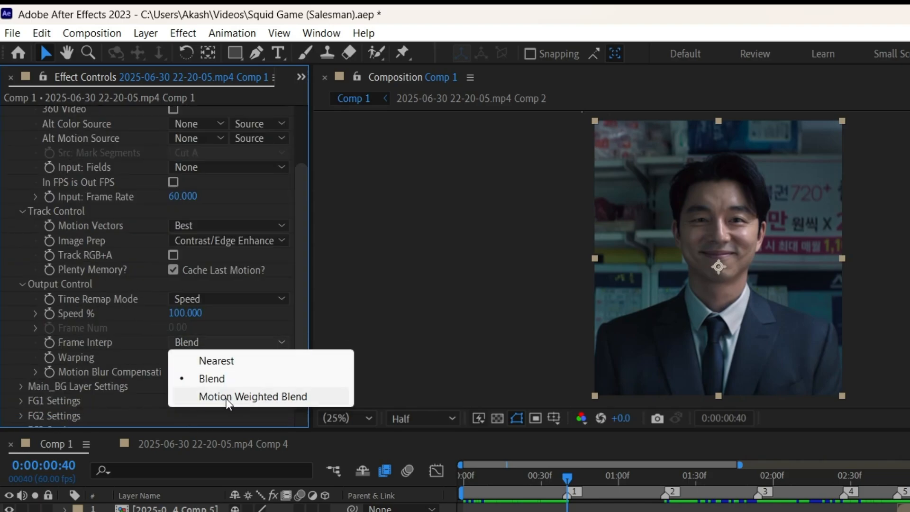
left_click(252, 396)
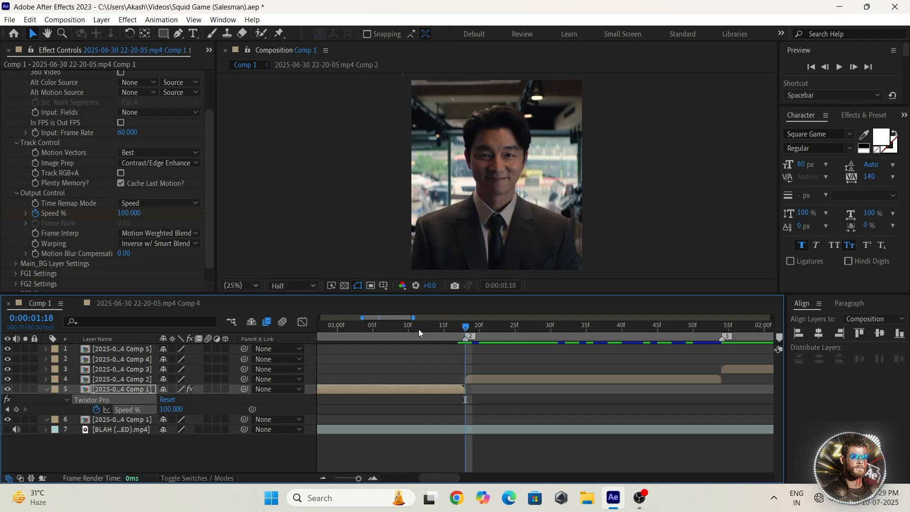
- Keyframe Twixtor Speed % at start, middle and end, setting 40 and 135
left_click(5, 409)
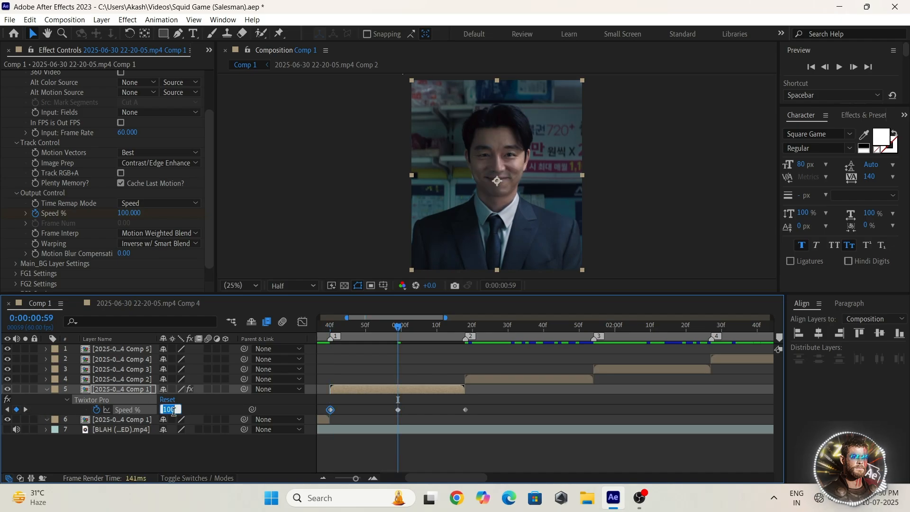
type("40")
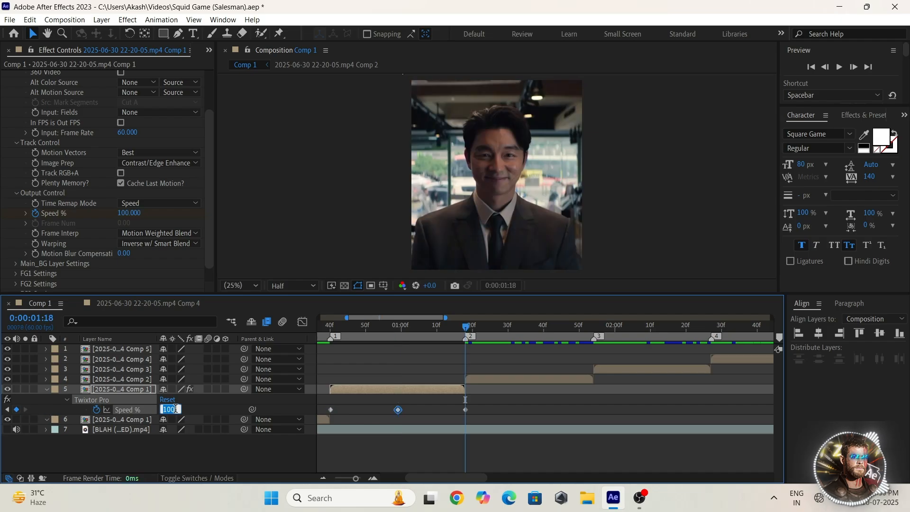
type("135.000")
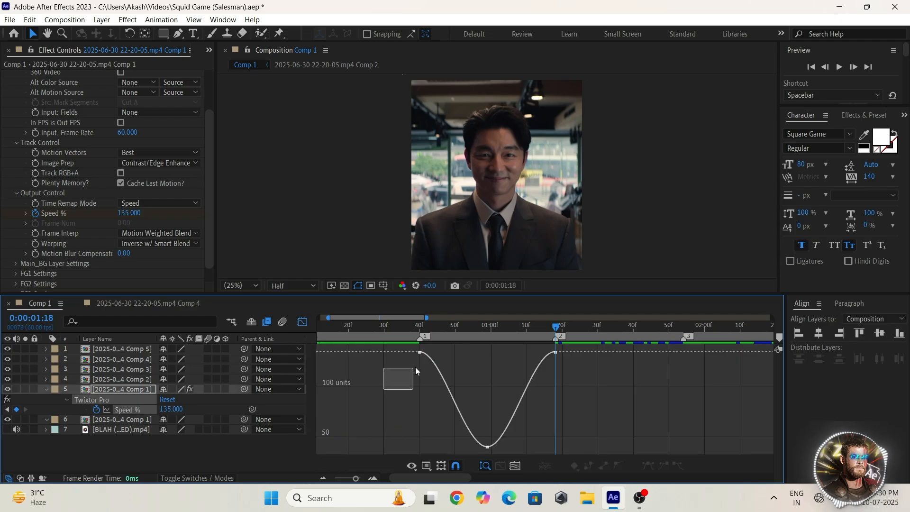
- Lengthen the ease out of the first Speed % keyframe in the Graph Editor
left_click(419, 352)
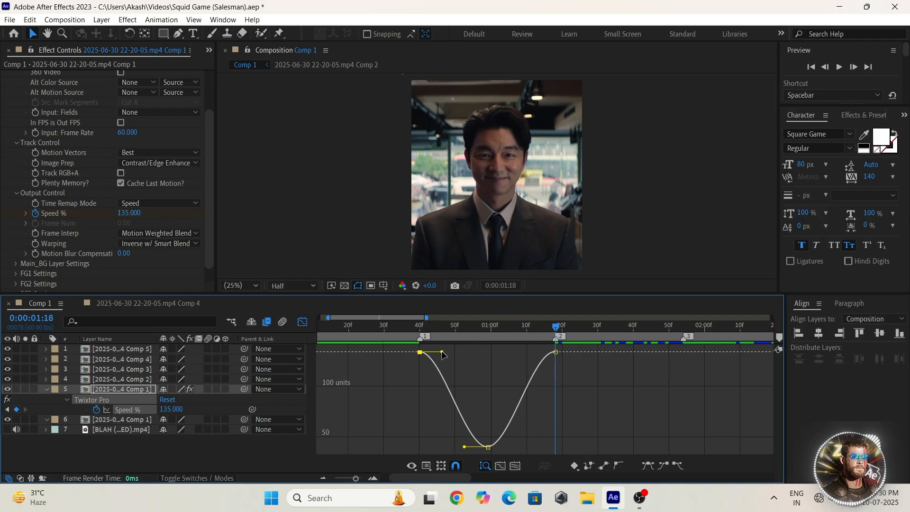
left_click_drag(441, 354, 432, 409)
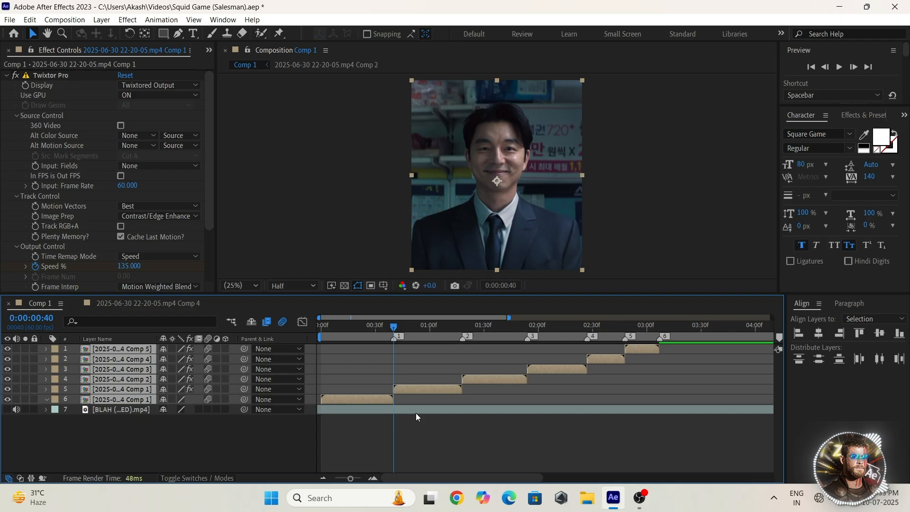
- Add an adjustment layer trimmed to the second clip's in and out points
left_click(427, 389)
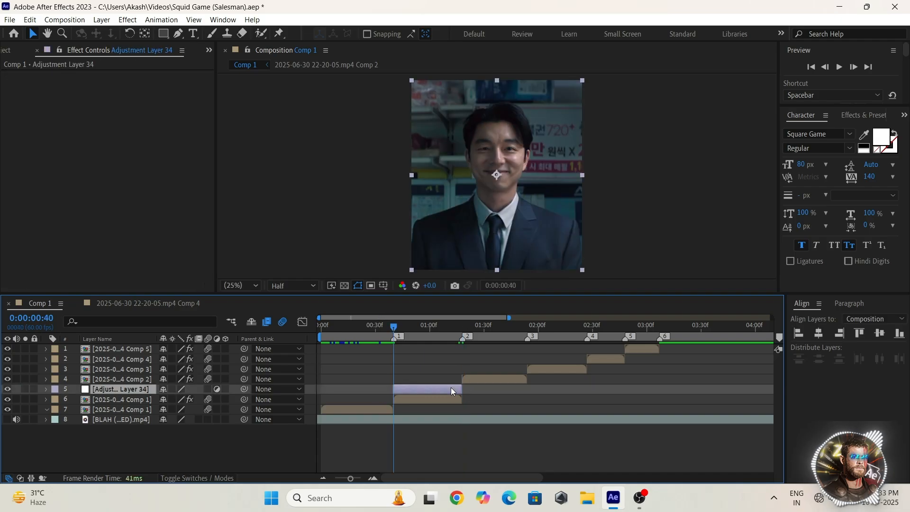
- Apply S_BlurMoCurves with Subpixel, keyframing Z Dist from 1.000 to 0.640
type("blu")
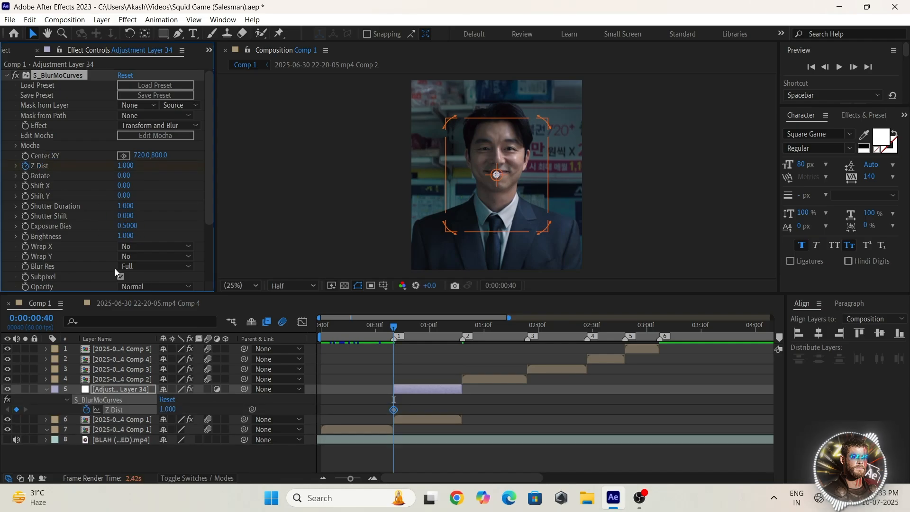
right_click(461, 326)
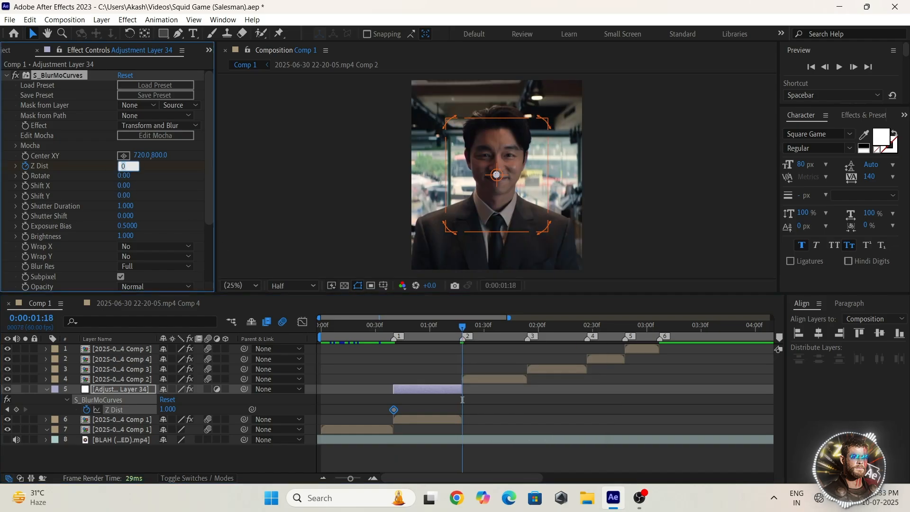
type("0.640")
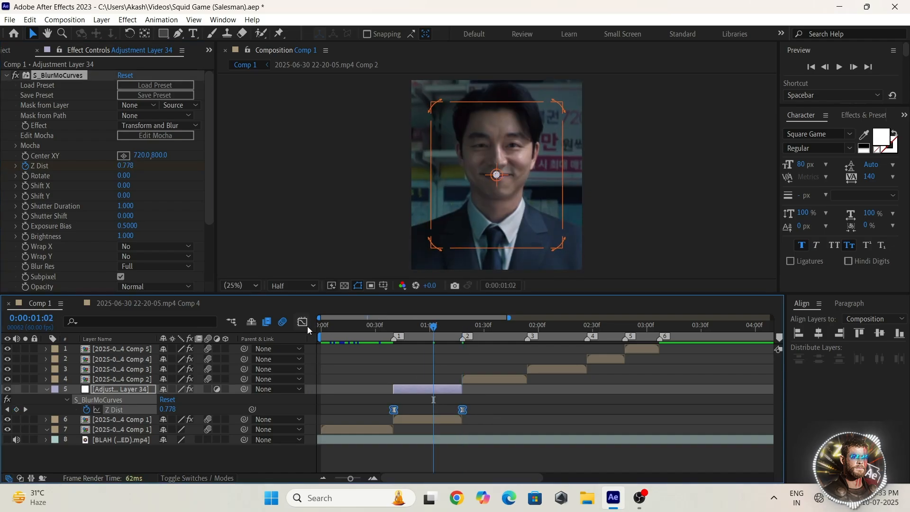
left_click(302, 322)
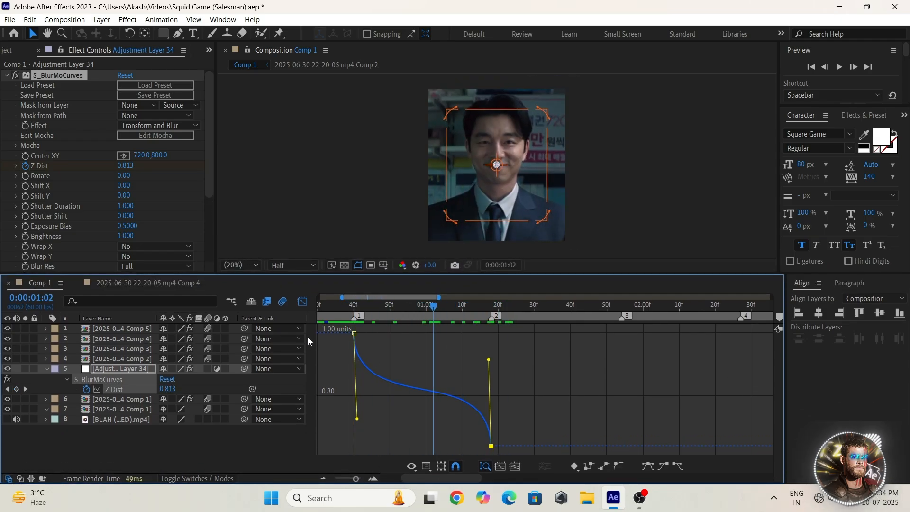
- Leave the curve view for the layer bars and duplicate the zoom adjustment layer
left_click(485, 466)
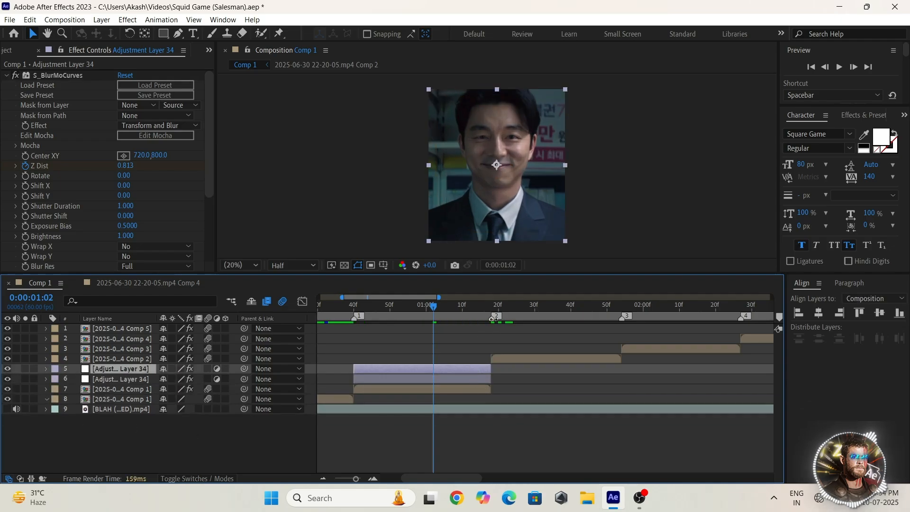
- Align duplicated zoom adjustment layers over each clip's timing, then preview playback
right_click(627, 308)
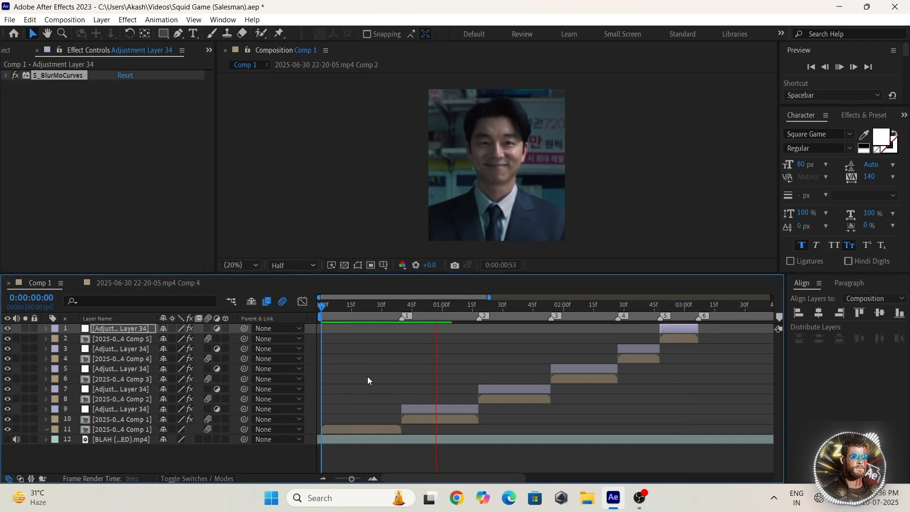
left_click(589, 304)
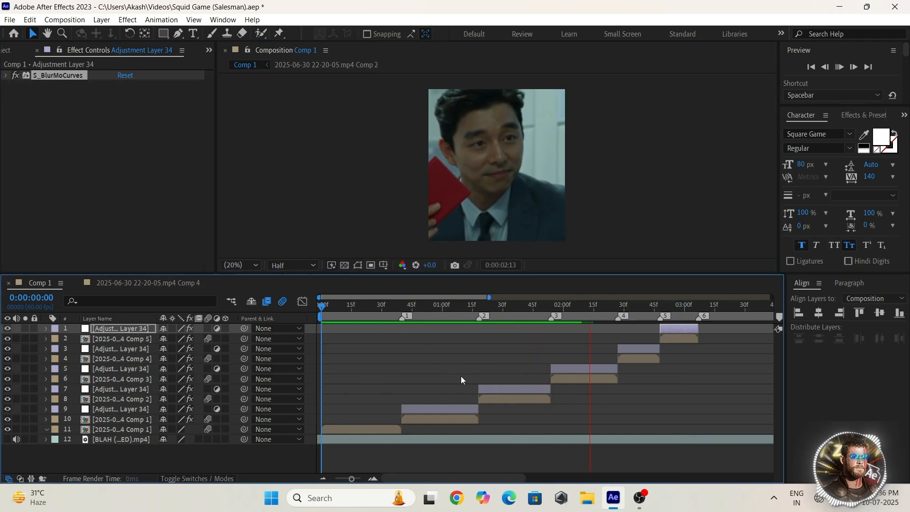